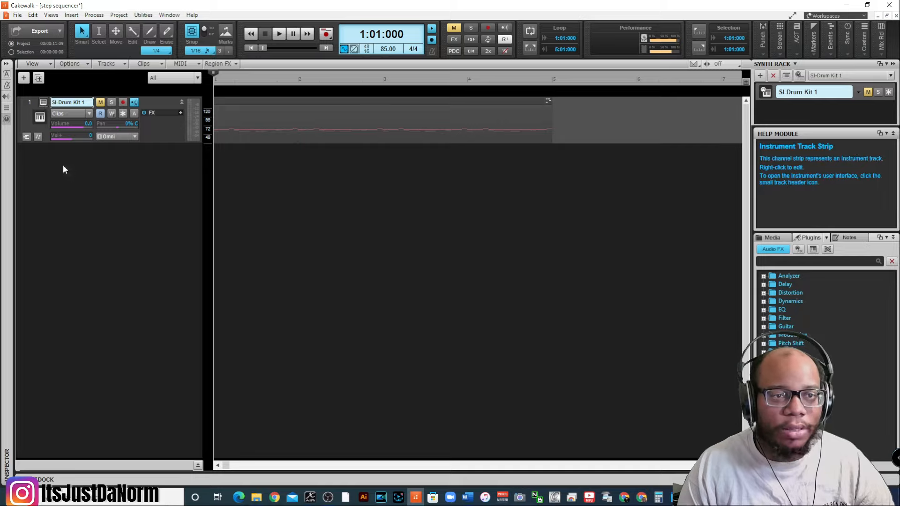
Duplicate the SI-Drum Kit 1 track via its header menu to create SI-Drum Kit 2
right_click(43, 101)
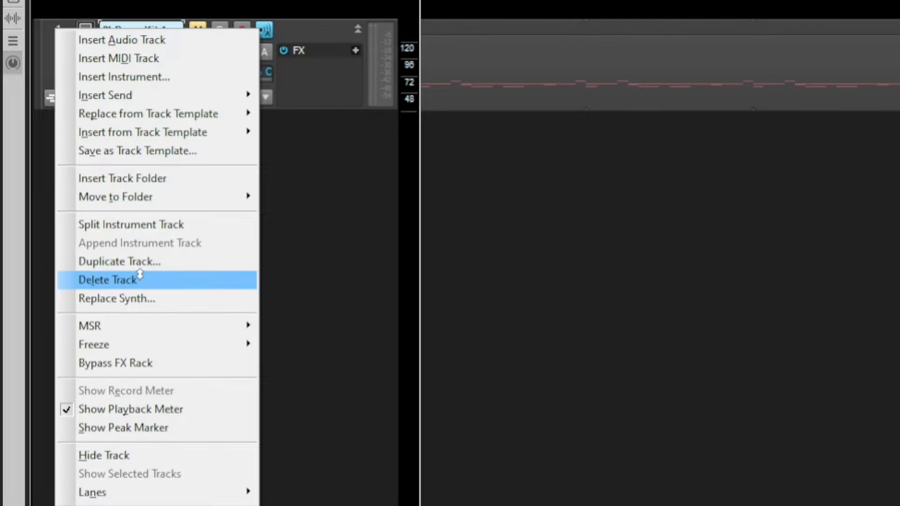
click(119, 262)
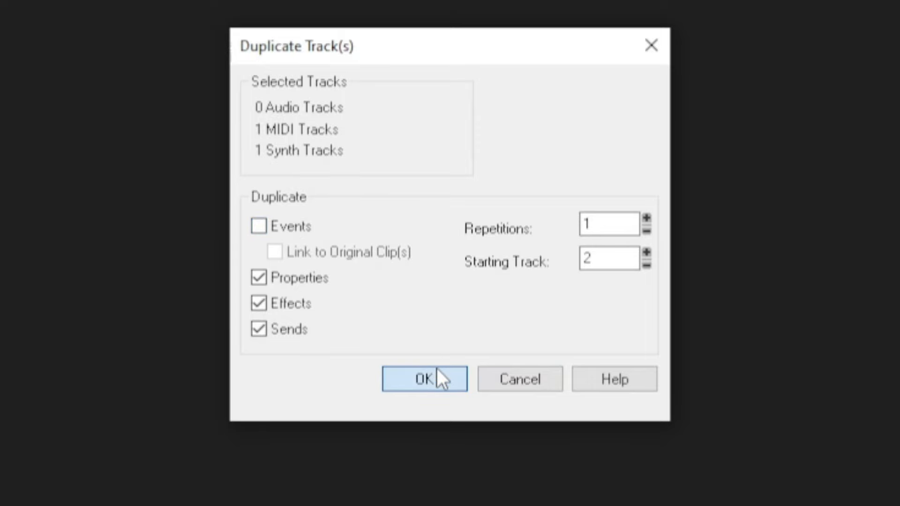
click(424, 378)
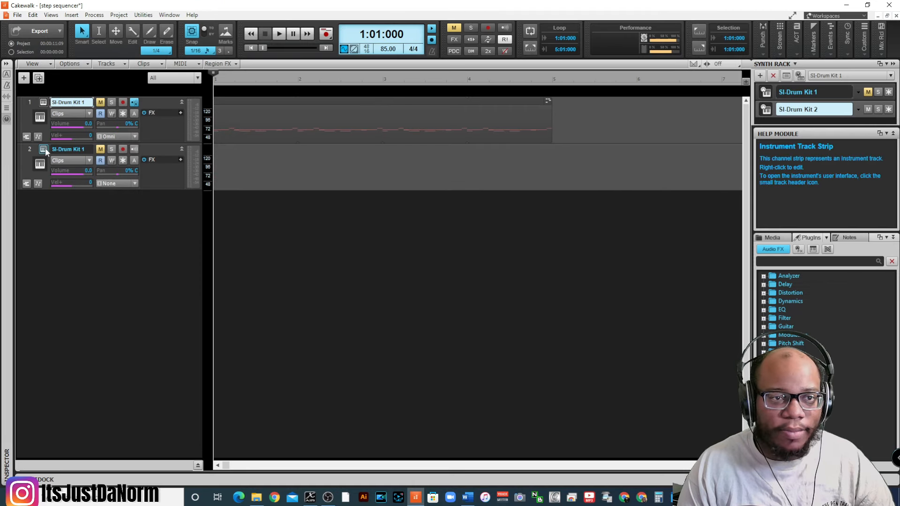
Show SI-Drum Kit 2's instrument interface and switch to its empty Step Sequencer grid
click(68, 149)
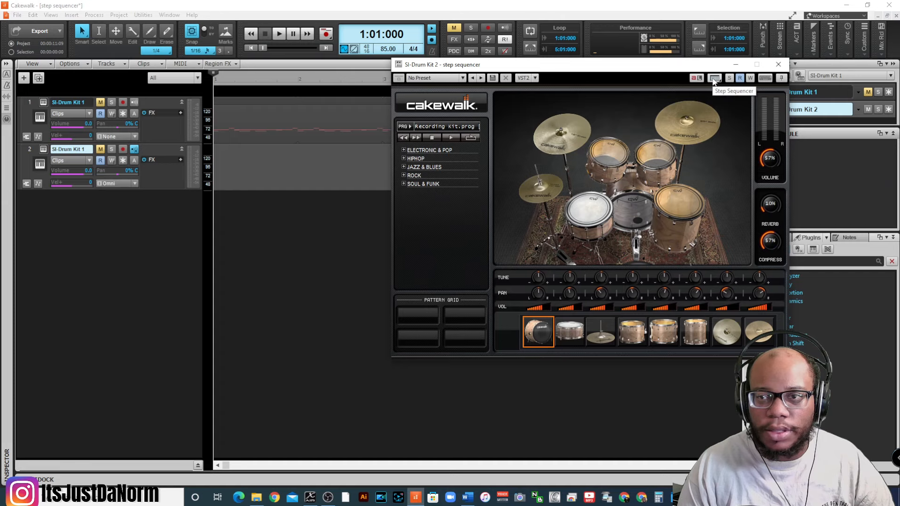
click(714, 78)
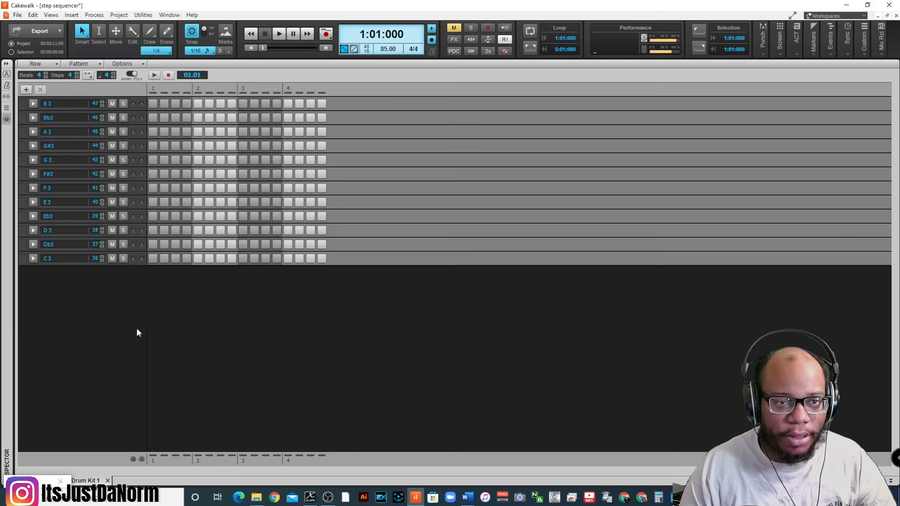
Load the Old Schooler.ssp pattern from the Groovy folder into the step sequencer
click(78, 64)
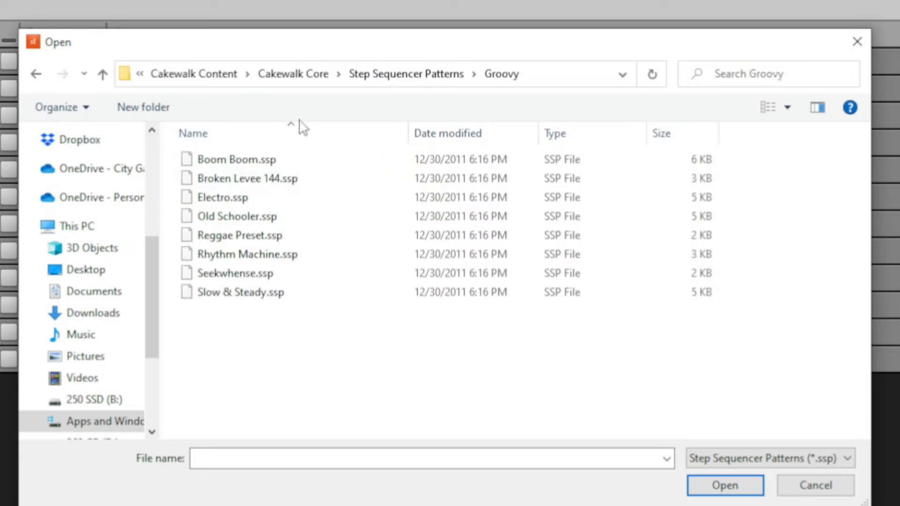
click(237, 217)
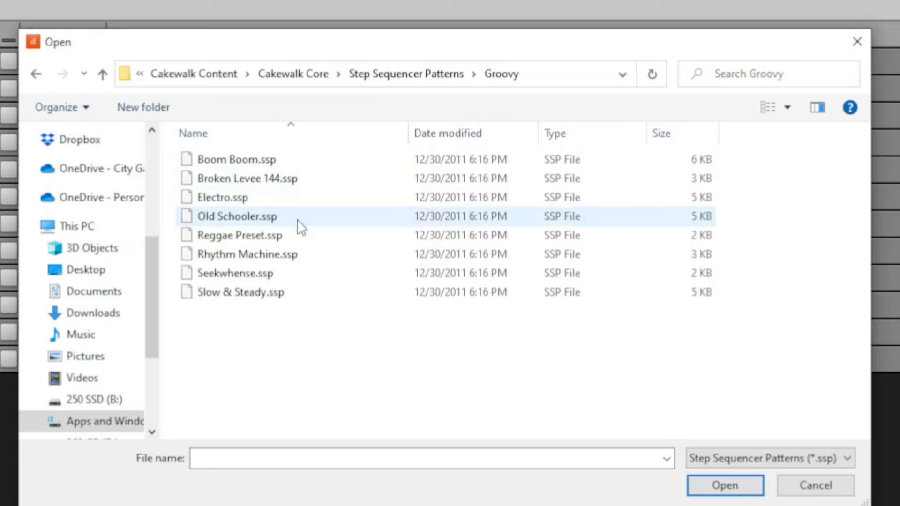
click(237, 217)
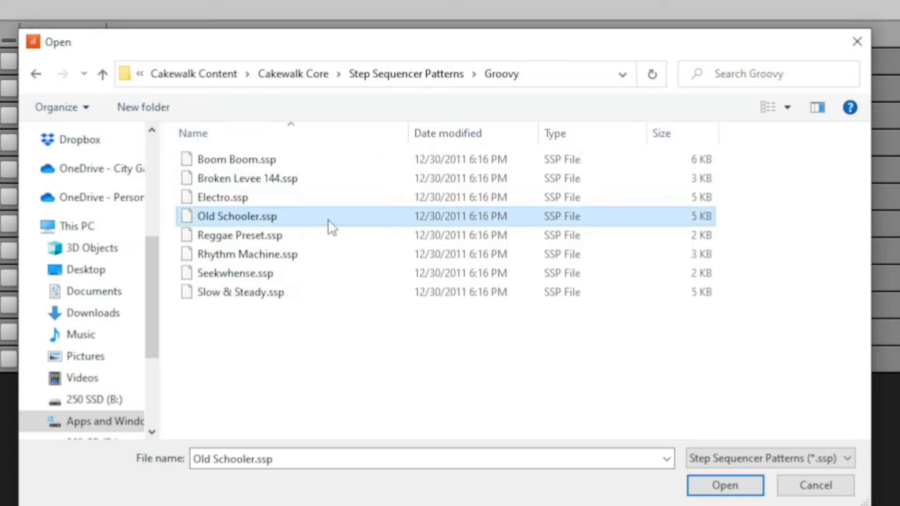
click(724, 485)
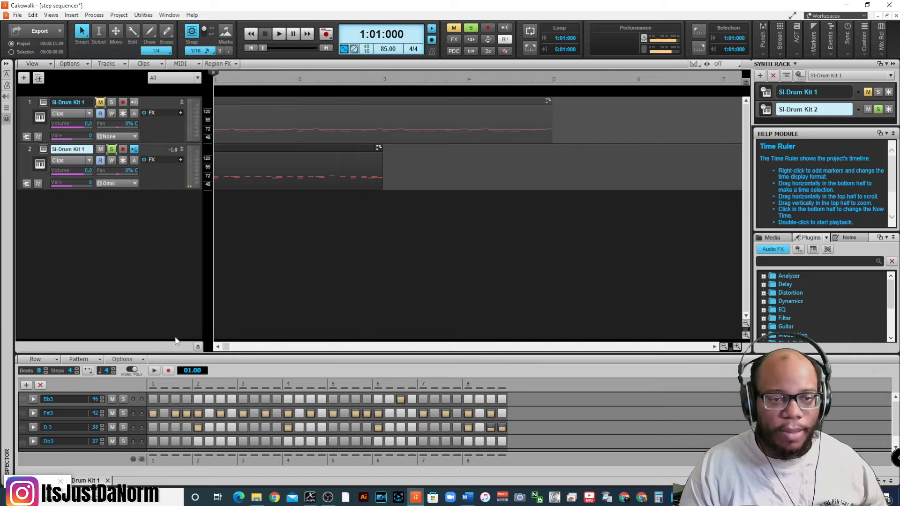
Clear the pattern and load Slow & Steady.ssp from the Groovy folder instead
click(79, 359)
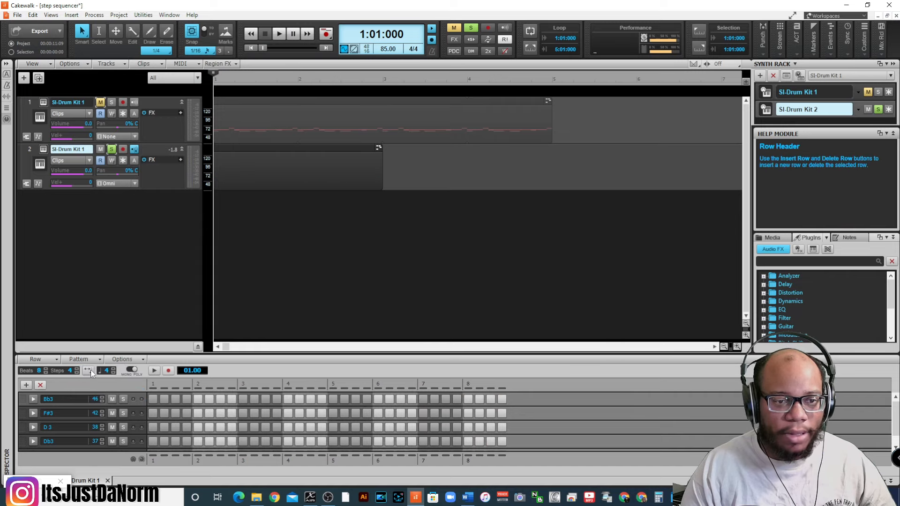
click(88, 370)
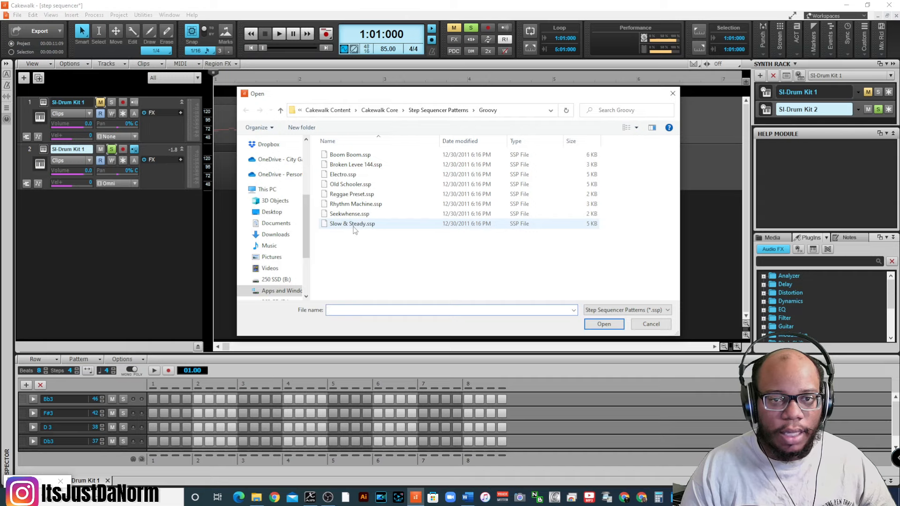
click(603, 323)
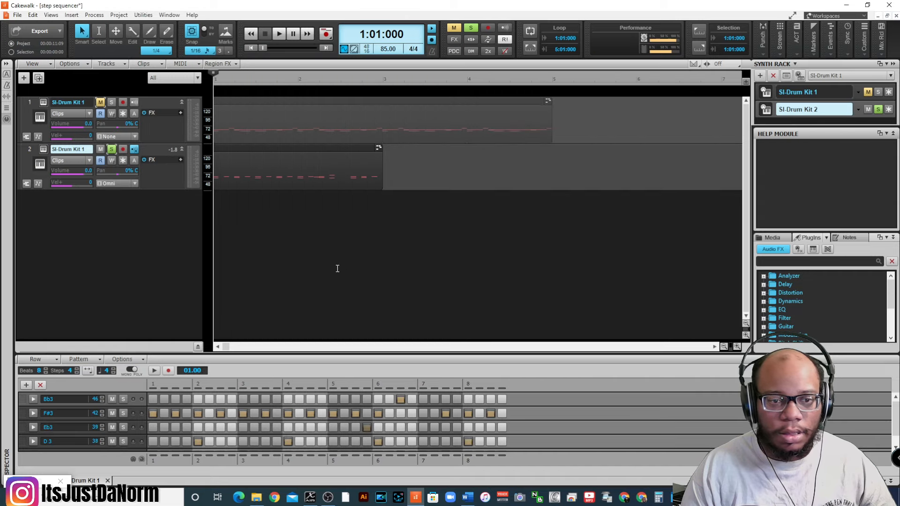
click(279, 33)
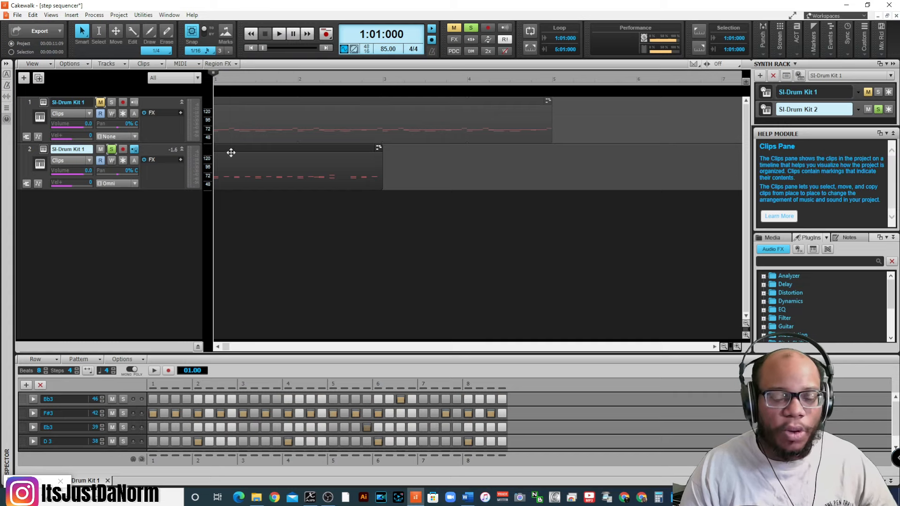
mouse_move(233, 138)
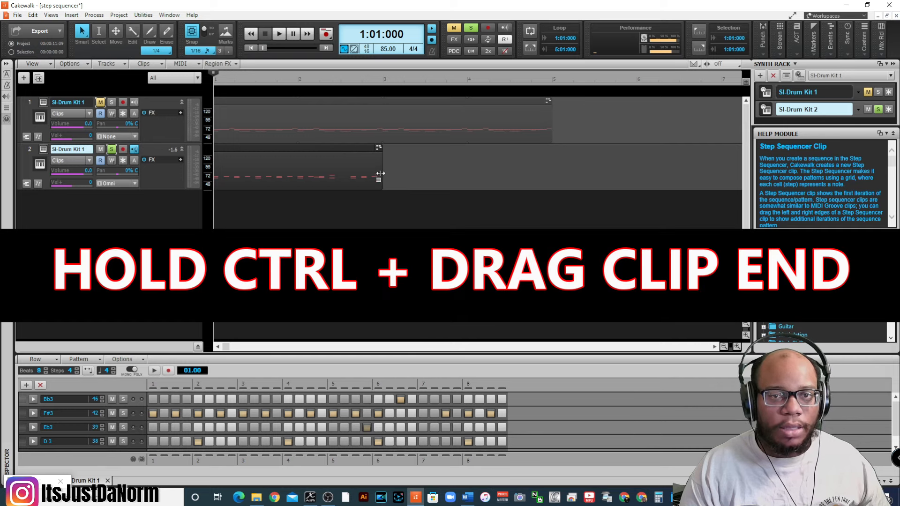
Ctrl-drag the clip's right edge out to measure 5 and set the Now time at measure 3
drag(379, 173, 523, 173)
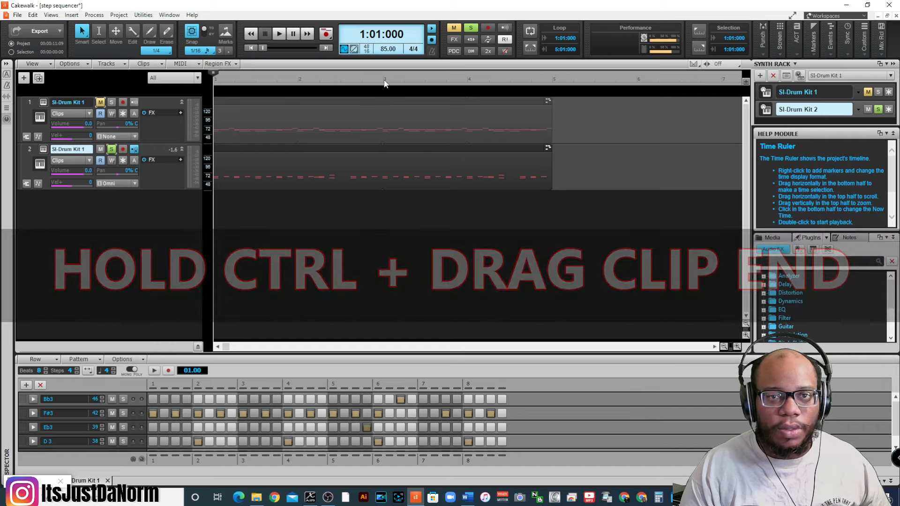
click(382, 83)
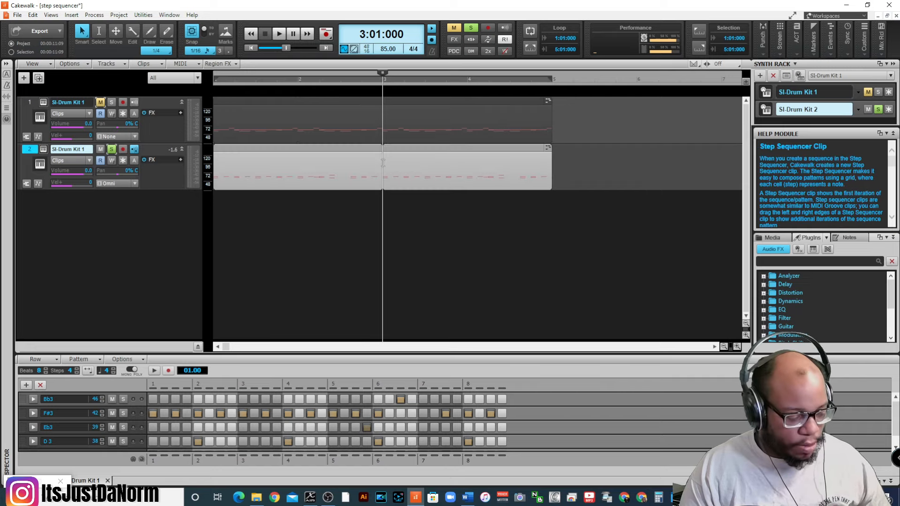
Split the drum clip at 3:01:000 using the clip's Split dialog
right_click(382, 163)
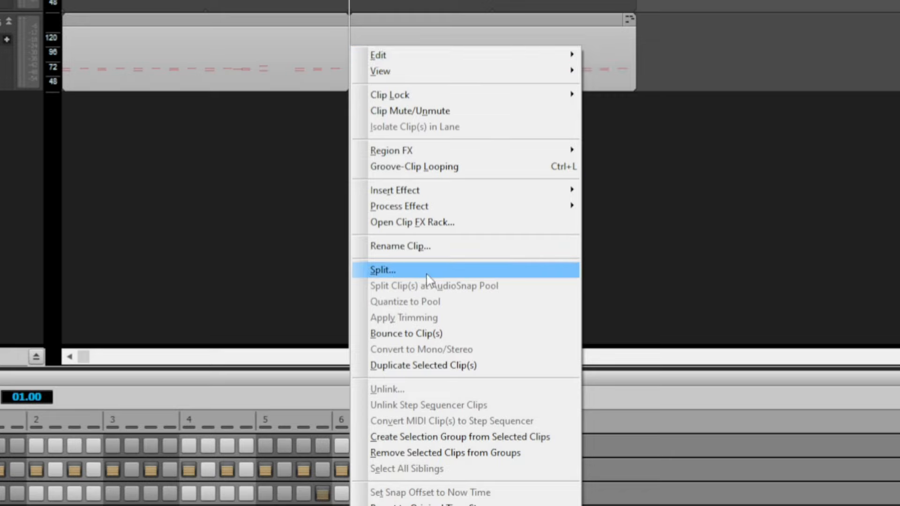
click(382, 270)
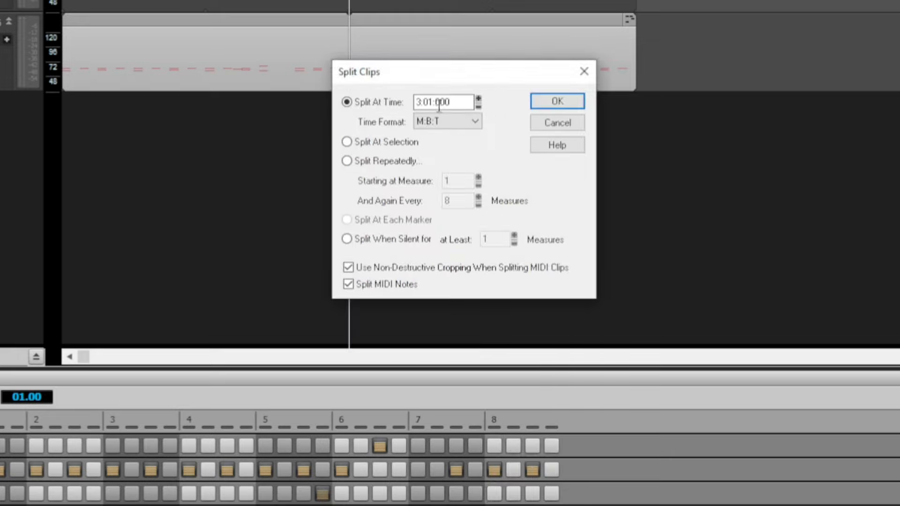
click(555, 100)
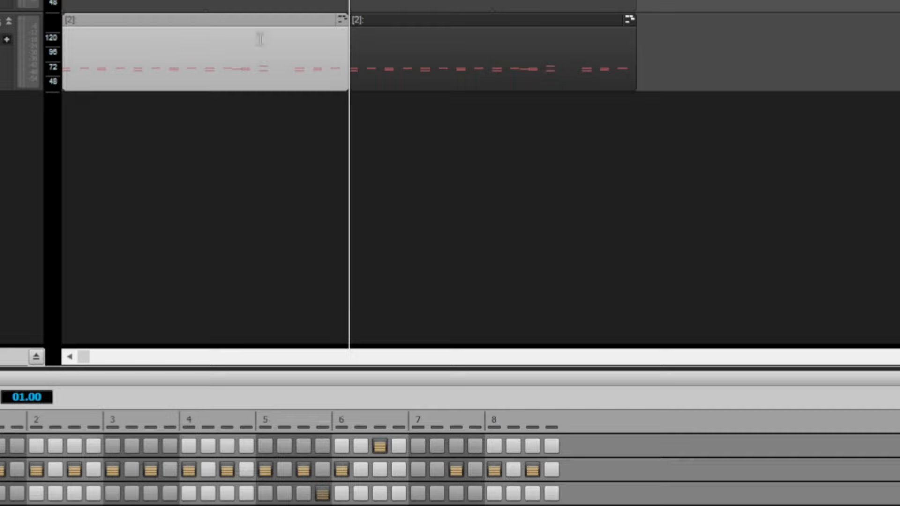
mouse_move(151, 38)
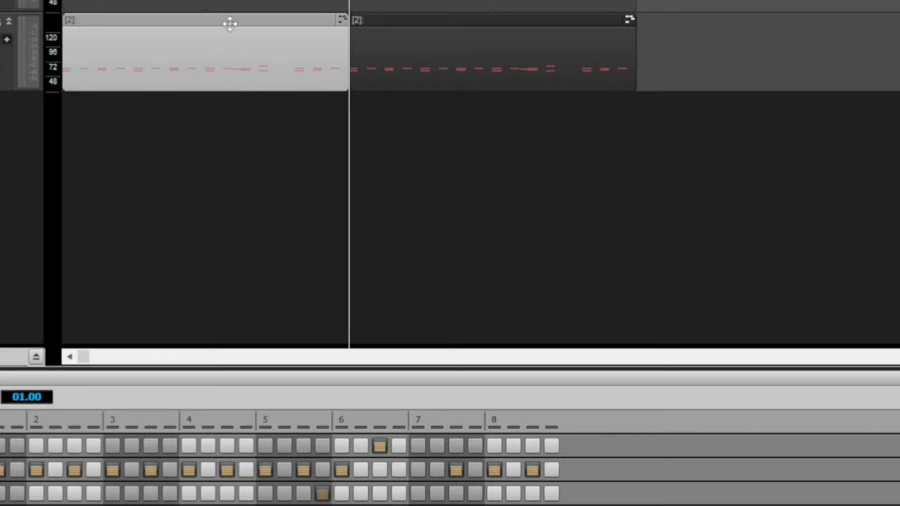
mouse_move(430, 23)
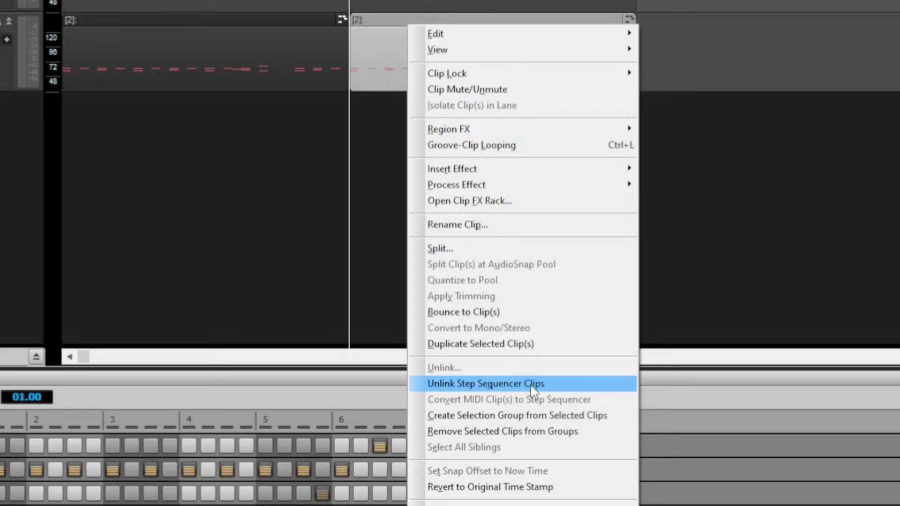
Unlink the second clip half from the first with Unlink Step Sequencer Clips
click(486, 383)
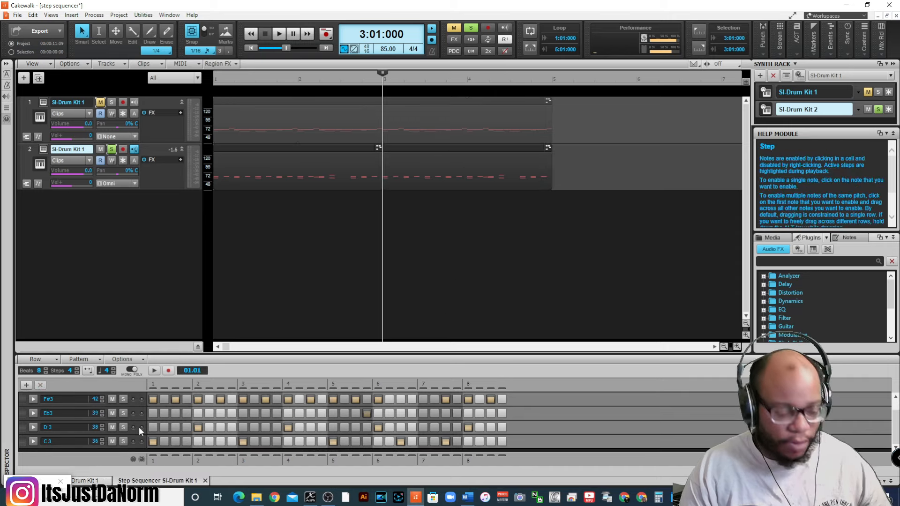
Maximize the Step Sequencer (Shift+D) and toggle on an extra hit in the second half's grid
key(shift+d)
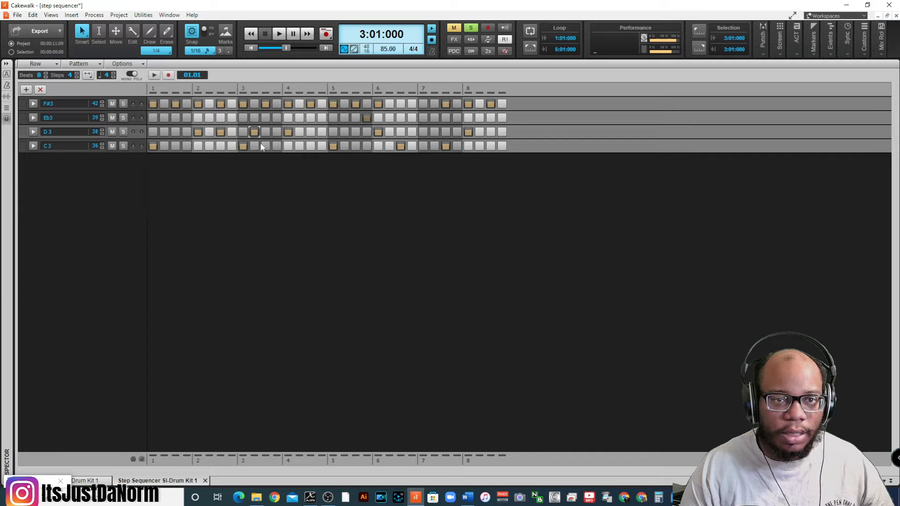
mouse_move(436, 140)
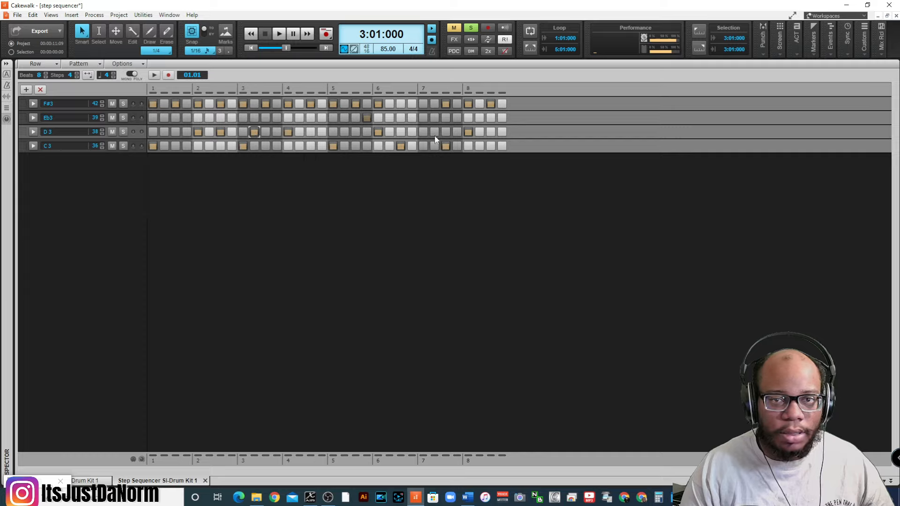
click(434, 131)
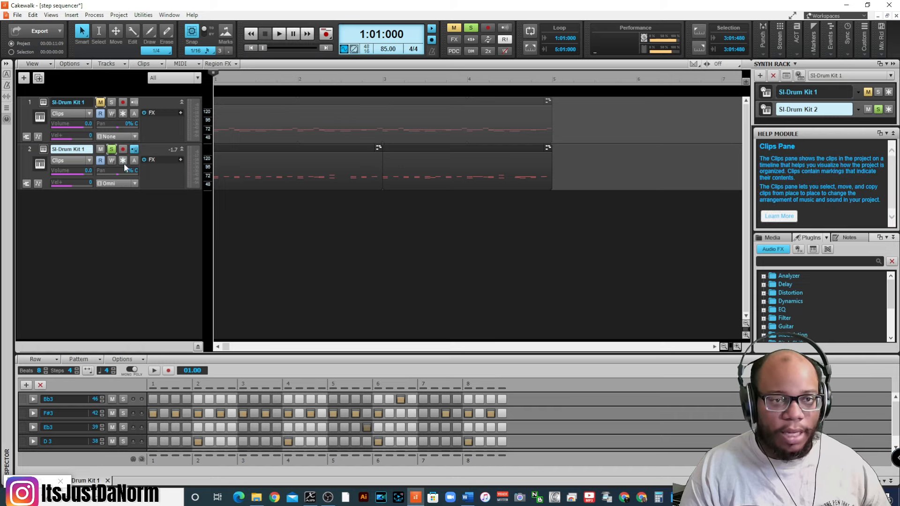
click(279, 33)
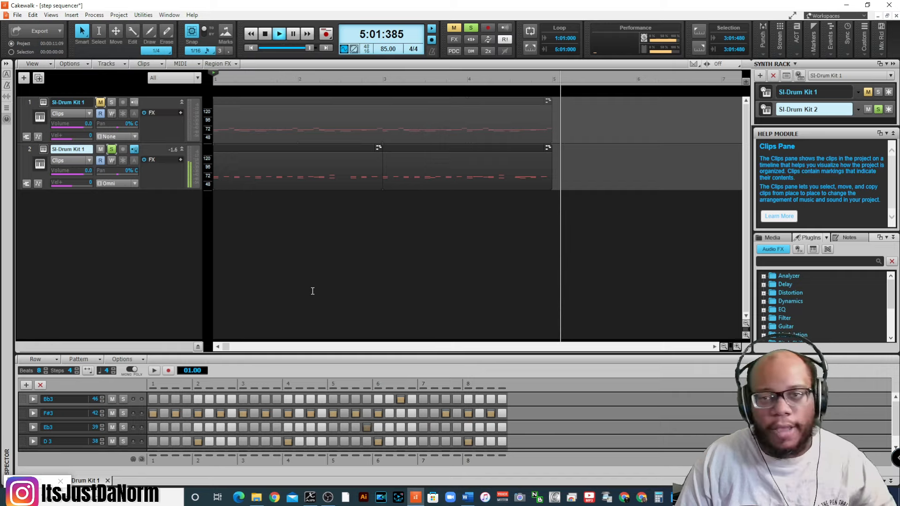
click(265, 34)
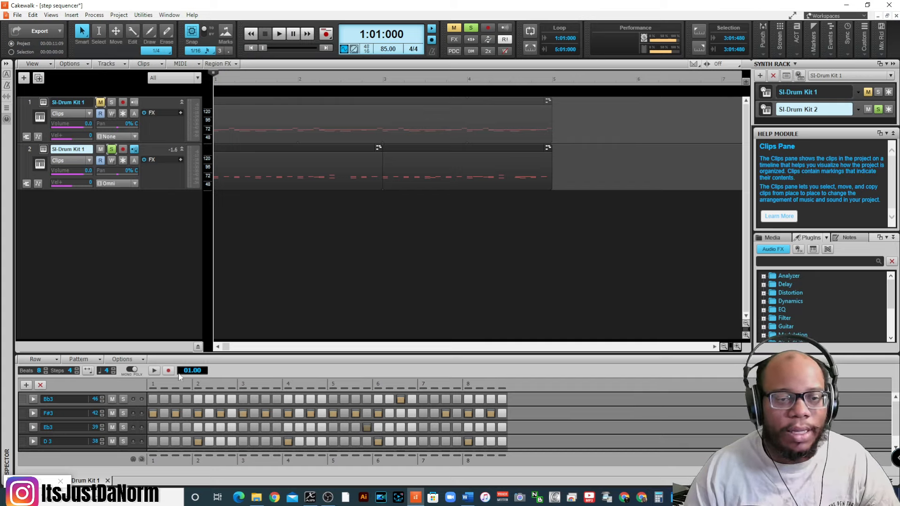
mouse_move(279, 360)
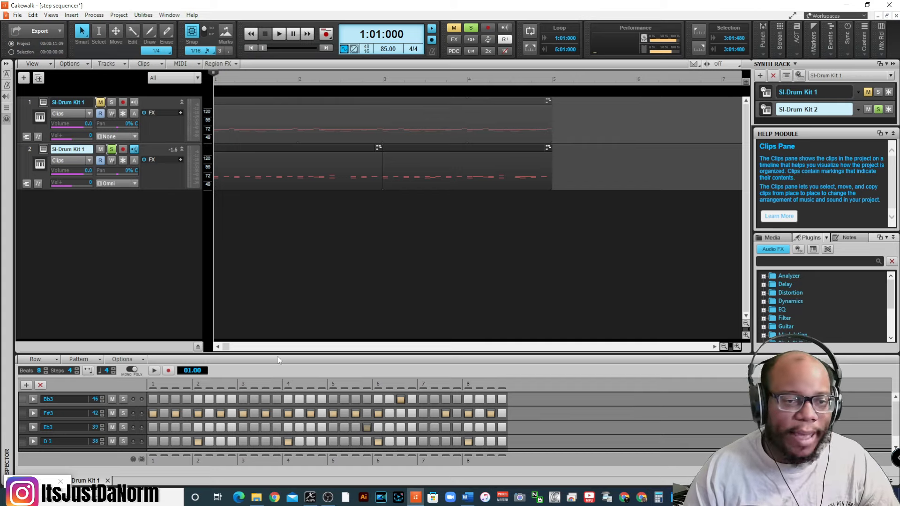